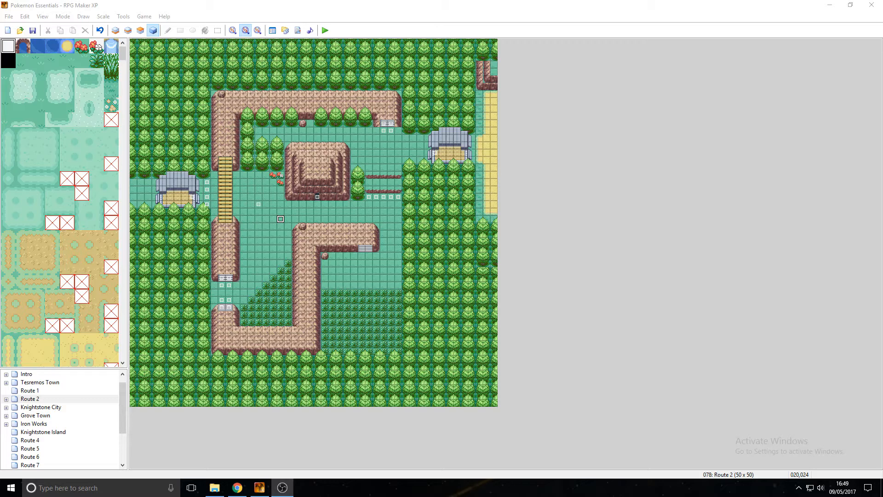
pyautogui.moveTo(448, 207)
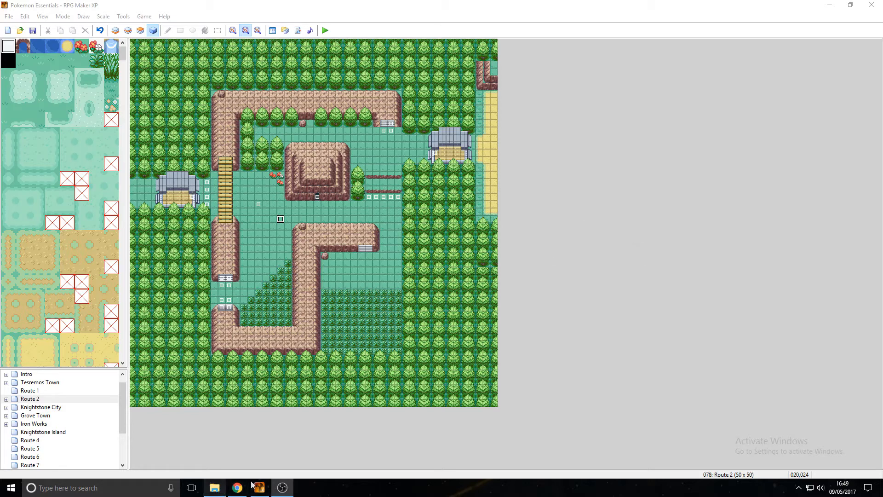
# Navigate to the project's PBS folder and edit pokemon.txt with Notepad++
pyautogui.click(213, 487)
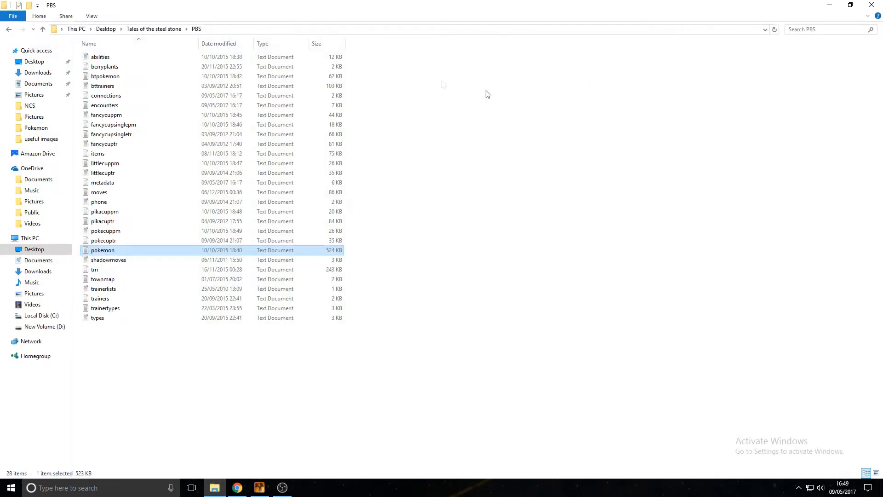
pyautogui.click(153, 29)
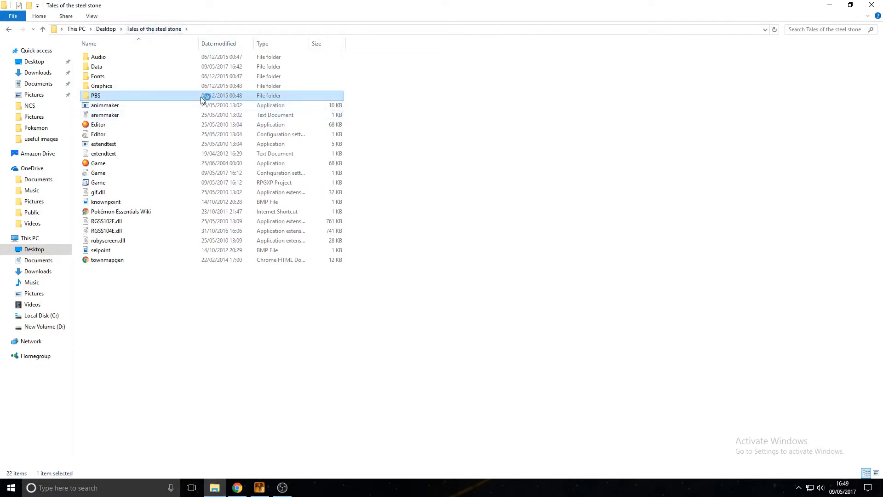
pyautogui.doubleClick(95, 95)
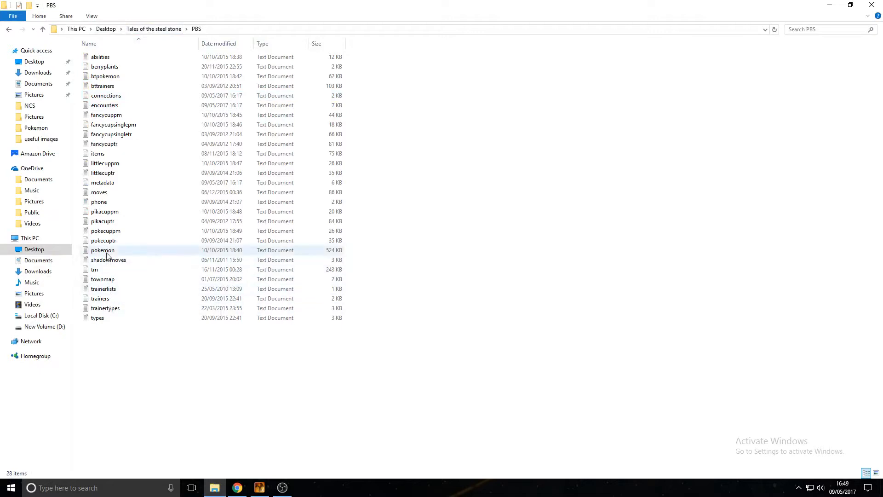
pyautogui.rightClick(103, 250)
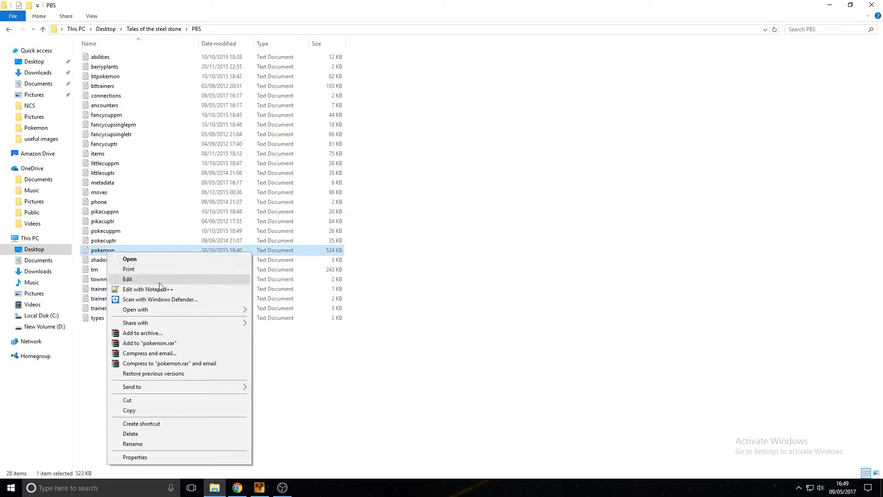
pyautogui.click(147, 289)
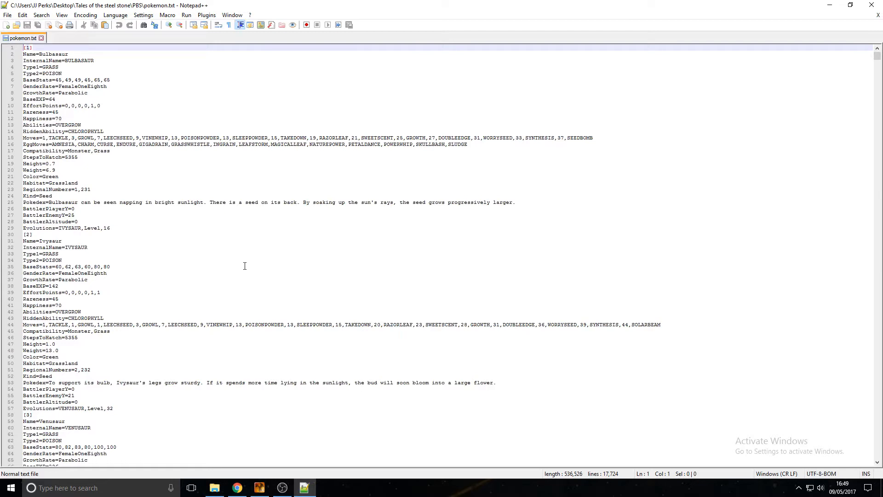
# Search pokemon.txt for 'onix' to reach Onix's entry with its STEELIX,TradeItem,METALCOAT evolution
pyautogui.press('Ctrl+f')
pyautogui.write('onix')
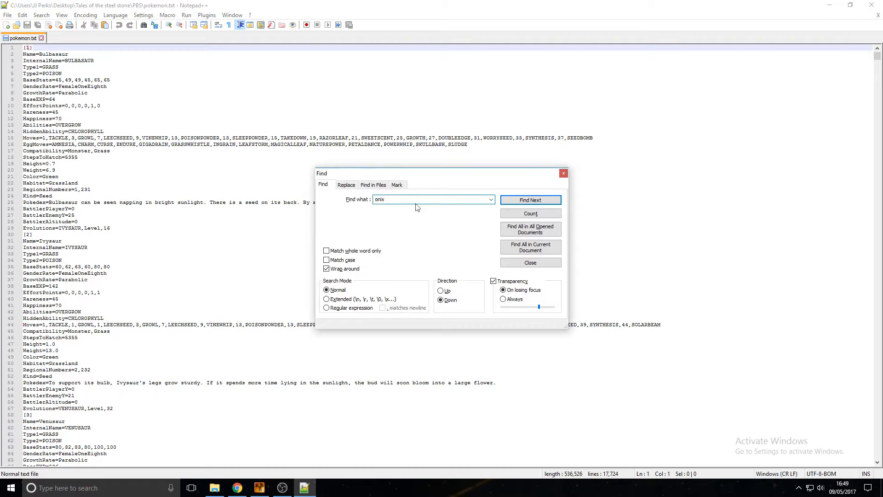
pyautogui.press('Backspace')
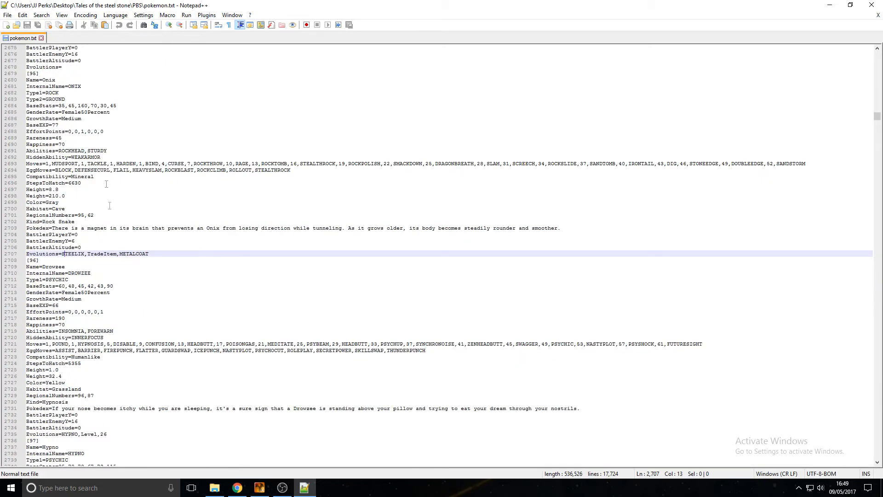
# Replace TradeItem,METALCOAT with Level,25 so Onix evolves into Steelix at level 25, and save
pyautogui.doubleClick(101, 254)
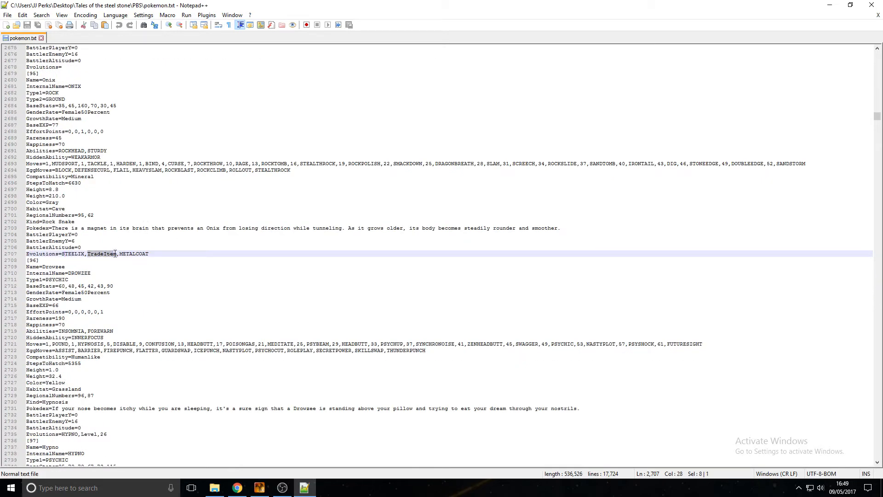
pyautogui.doubleClick(103, 254)
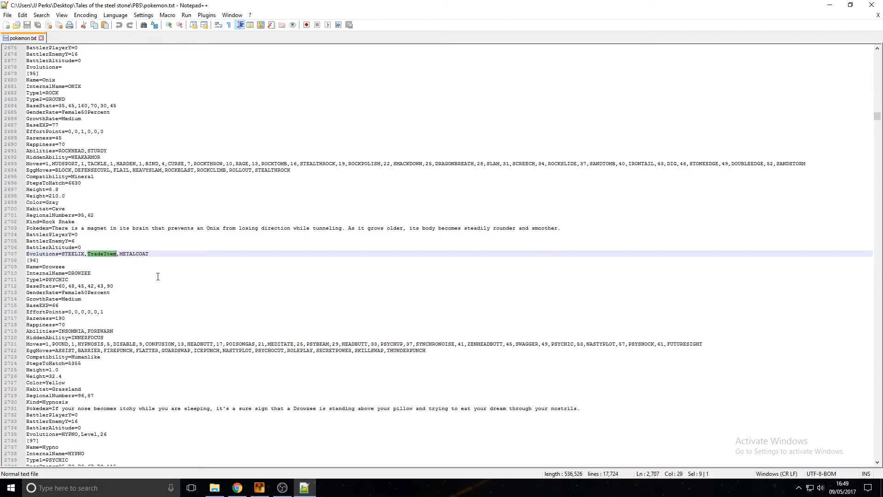
pyautogui.write('Level,')
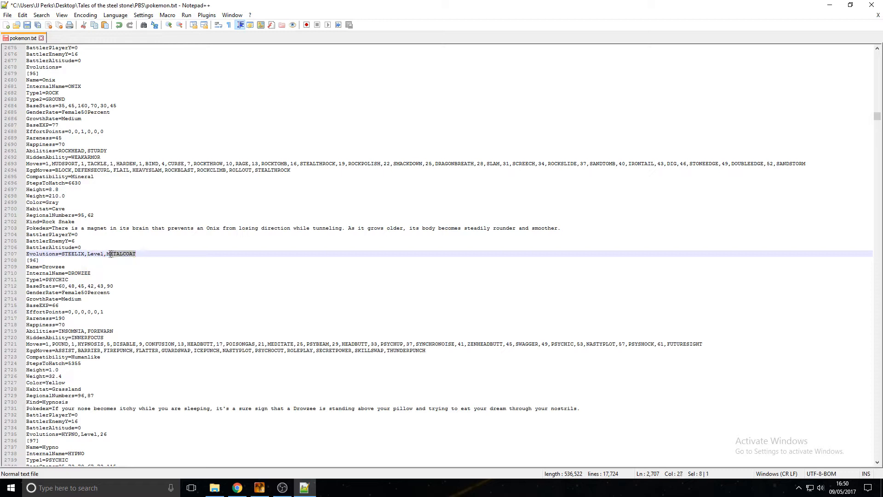
pyautogui.doubleClick(120, 253)
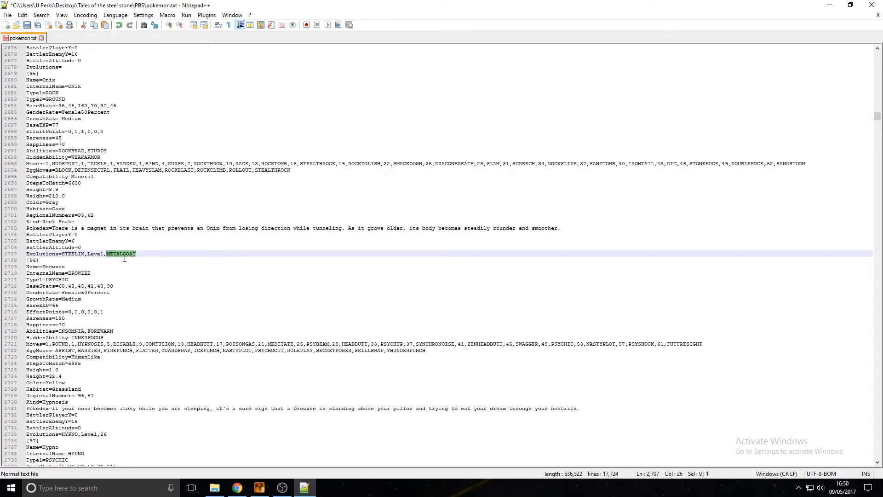
pyautogui.write('25')
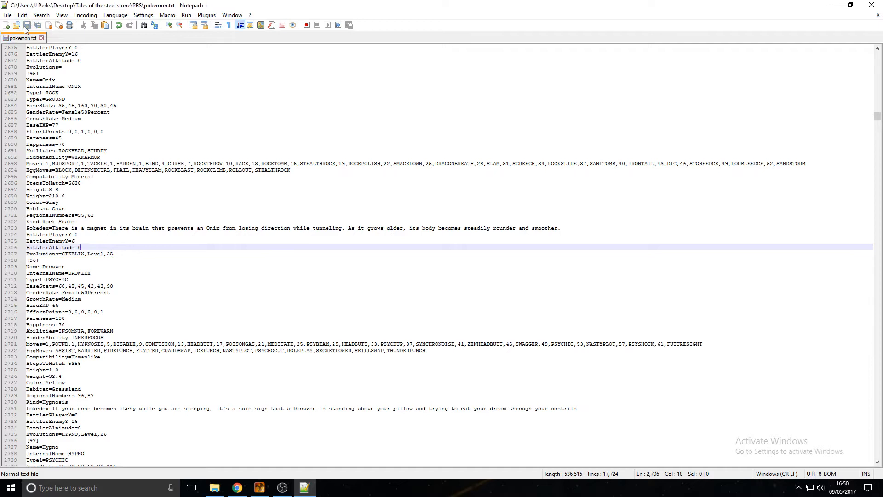
pyautogui.click(213, 488)
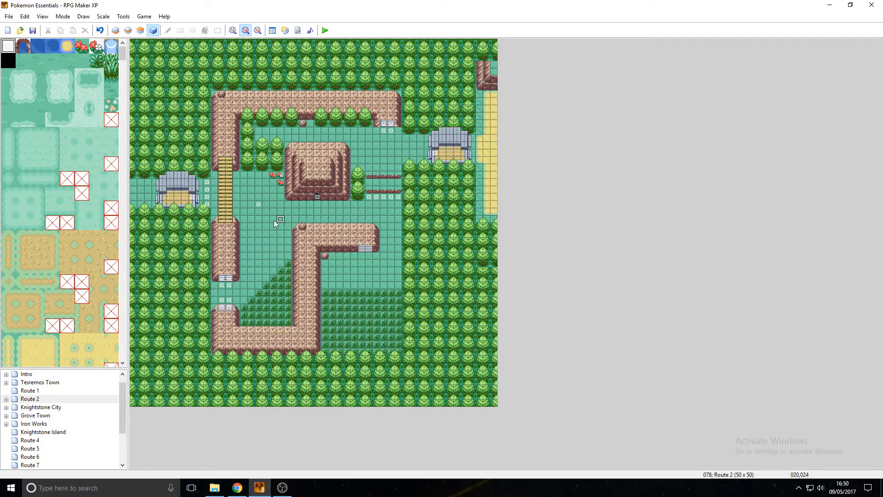
# Launch a playtest of the game from RPG Maker XP
pyautogui.doubleClick(280, 219)
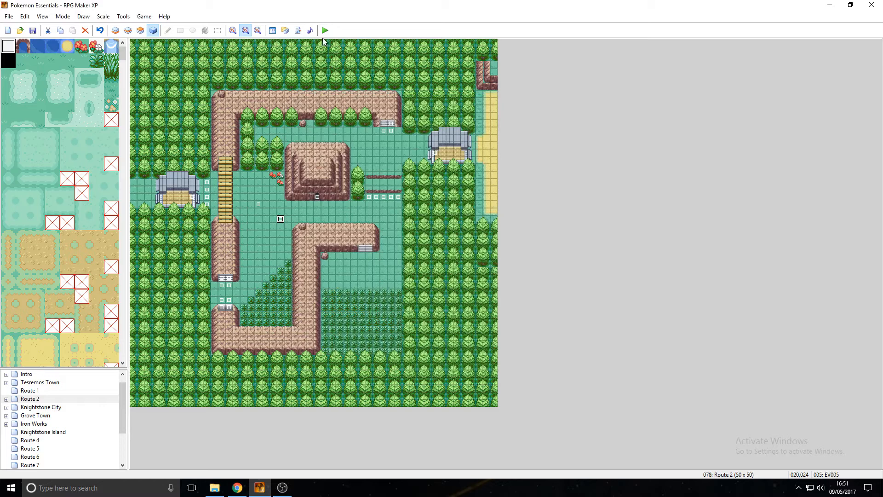
pyautogui.click(324, 30)
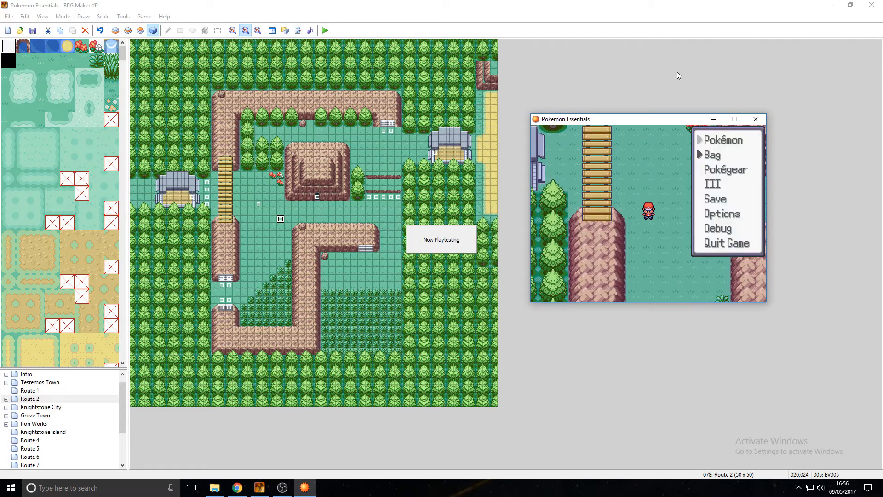
# Play in the Pokemon Essentials window to test Onix's new evolution
pyautogui.click(723, 139)
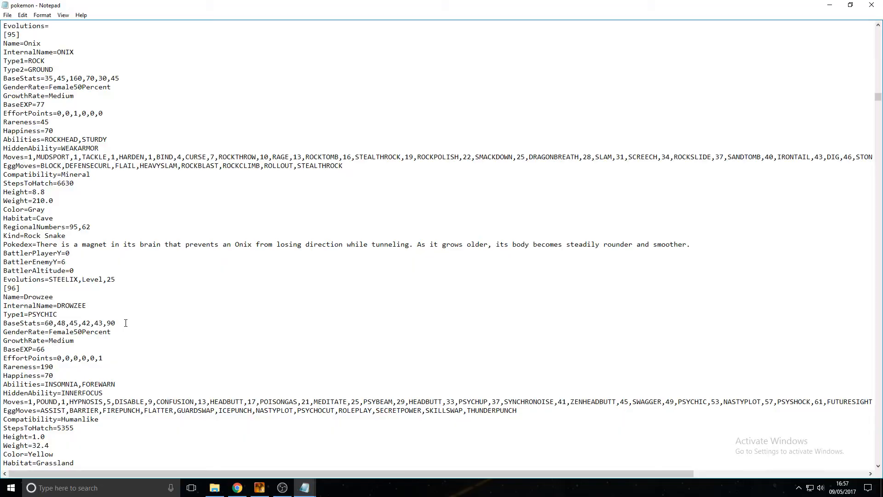
pyautogui.moveTo(214, 241)
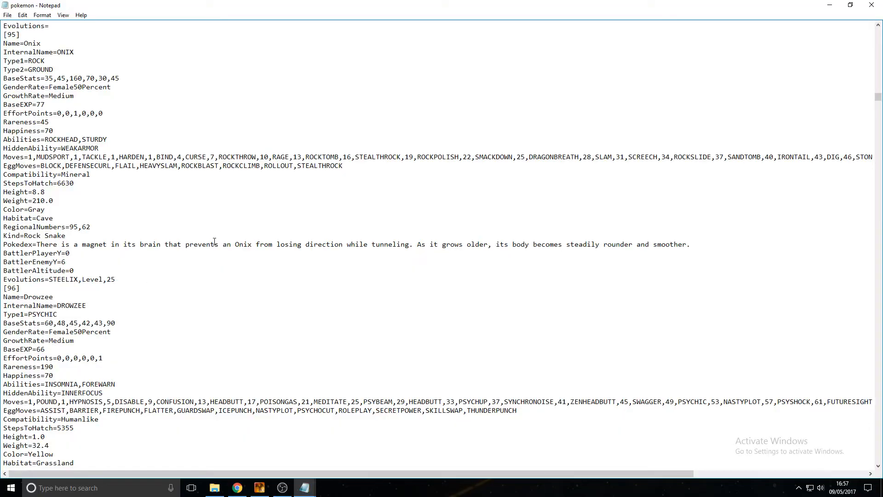